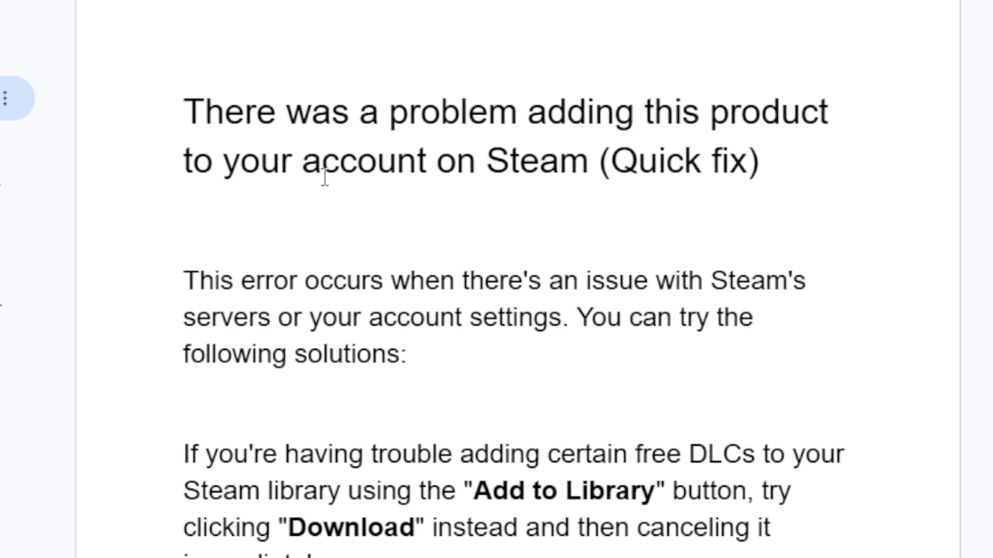
{"action": "mouse_move", "coordinate": [400, 182]}
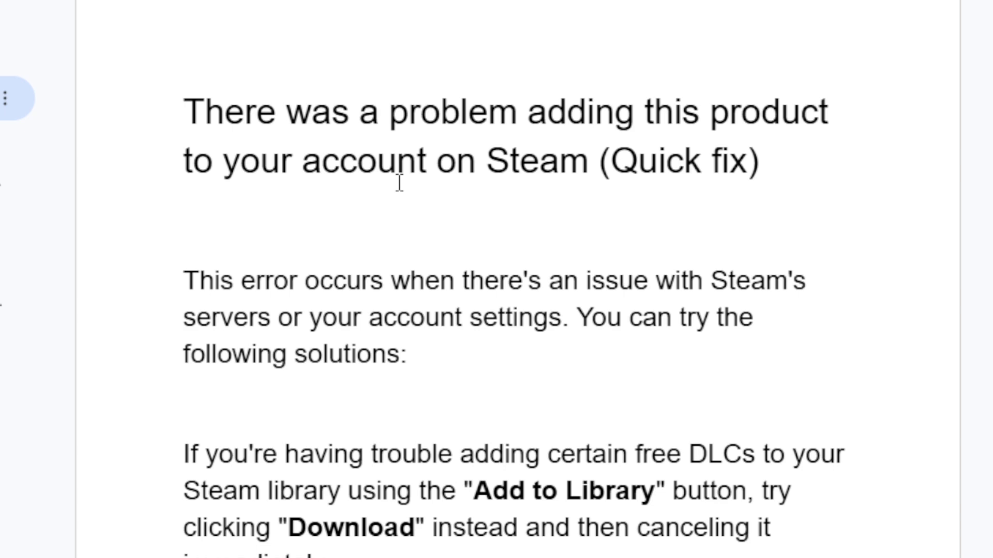
{"action": "mouse_move", "coordinate": [526, 280]}
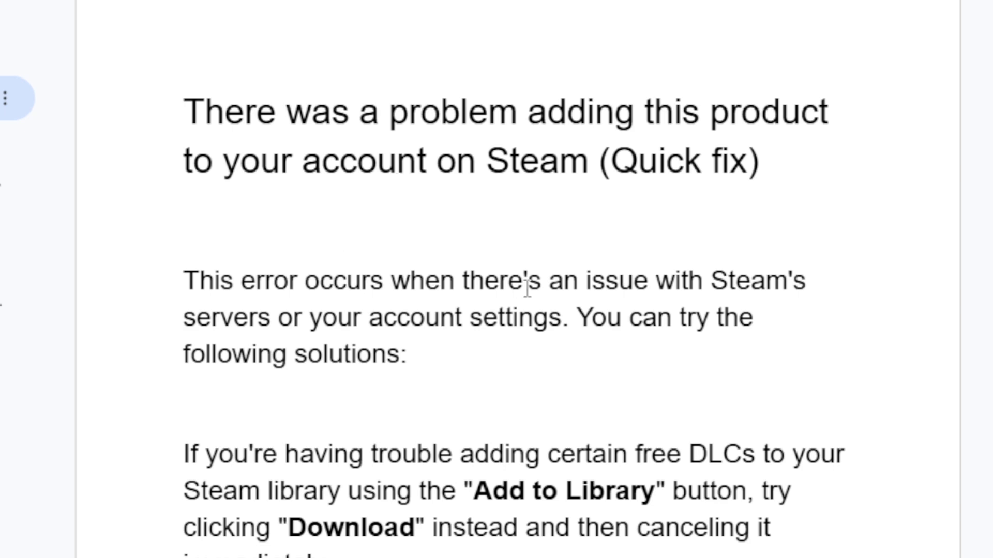
{"action": "mouse_move", "coordinate": [374, 327]}
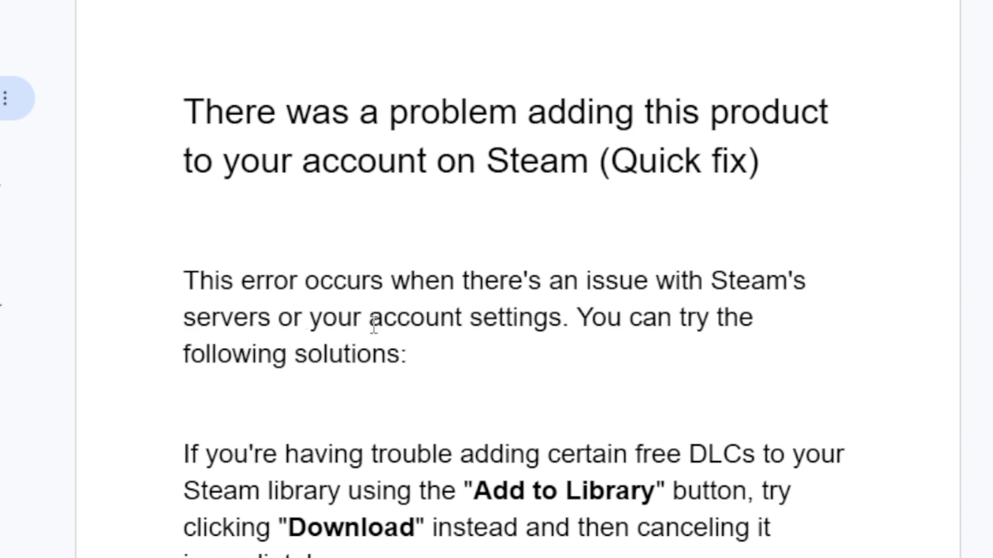
{"action": "mouse_move", "coordinate": [373, 325]}
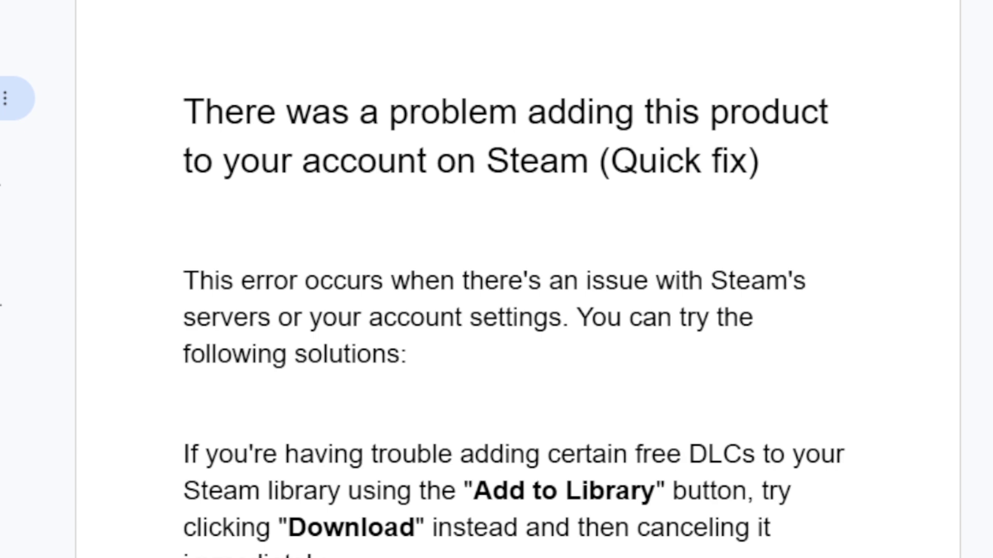
Step: Reveal the system tray's hidden icons to reach the Steam icon for exiting Steam
{"action": "scroll", "scroll_direction": "down", "scroll_amount": 3}
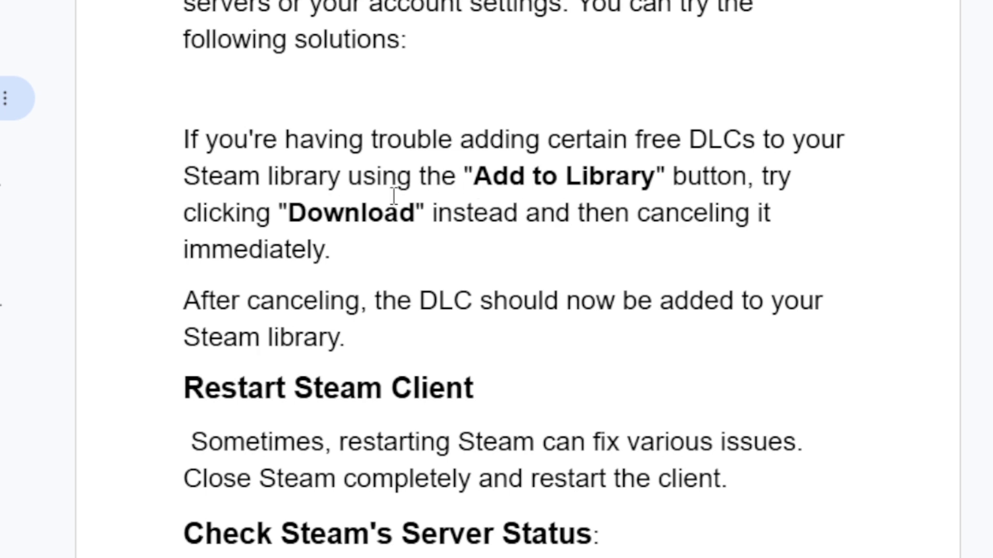
{"action": "mouse_move", "coordinate": [583, 224]}
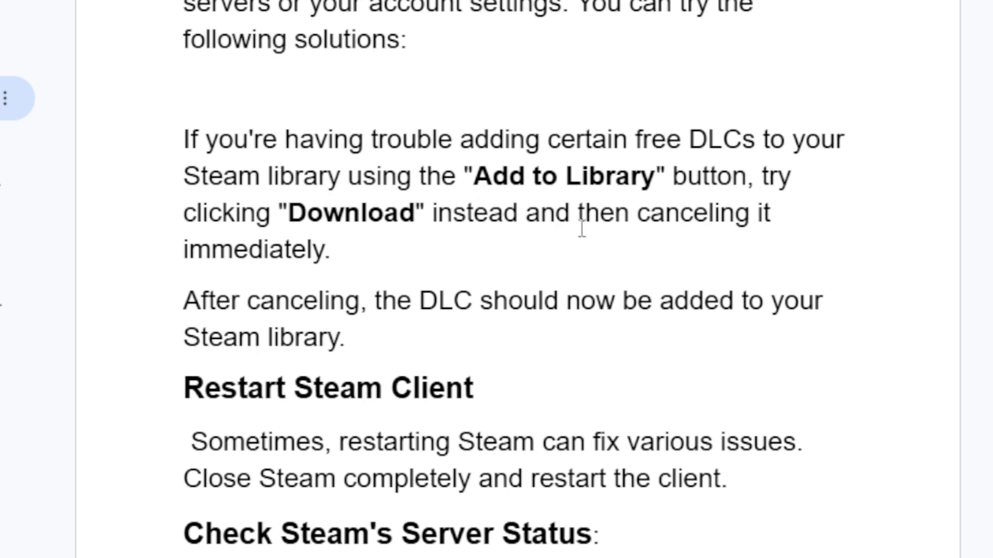
{"action": "mouse_move", "coordinate": [519, 263]}
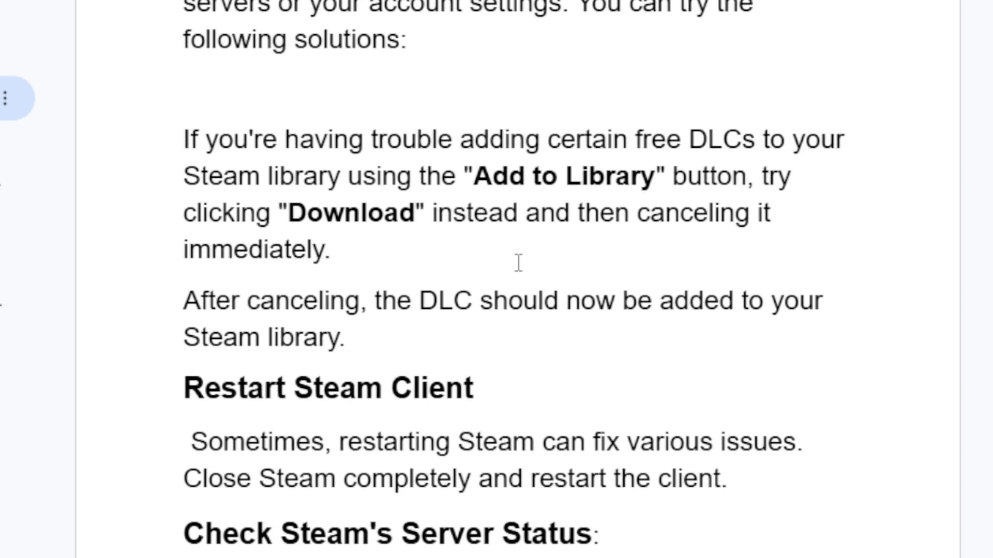
{"action": "mouse_move", "coordinate": [579, 300]}
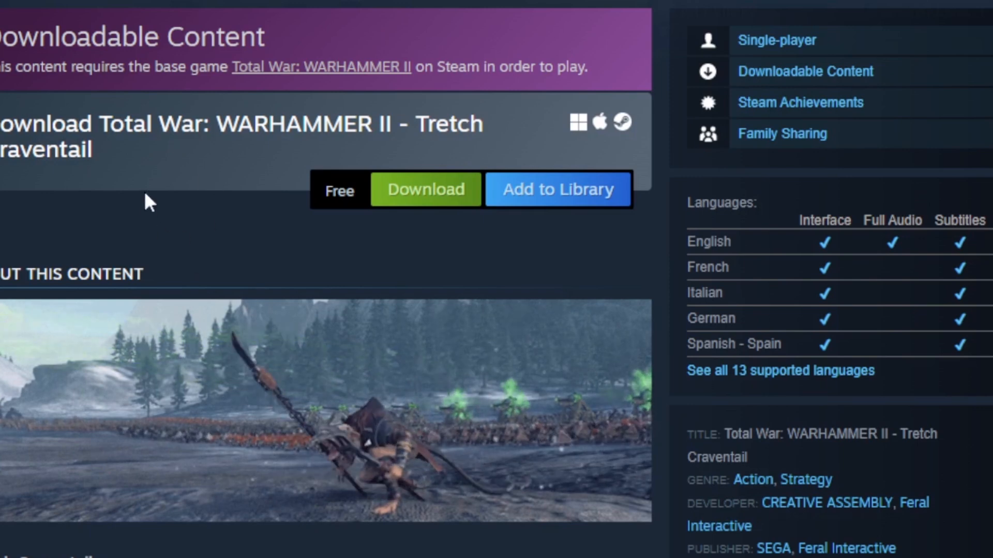
{"action": "mouse_move", "coordinate": [378, 252]}
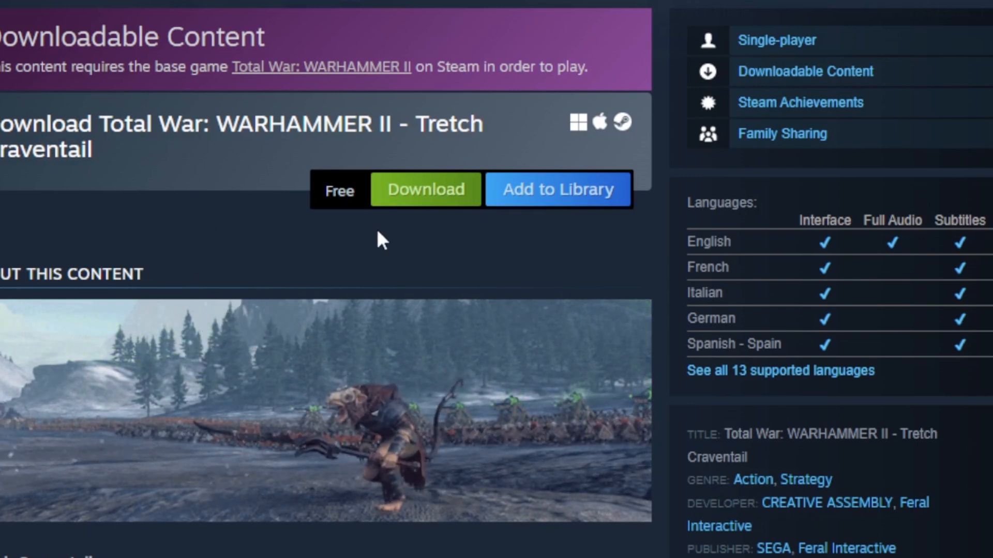
{"action": "mouse_move", "coordinate": [593, 203]}
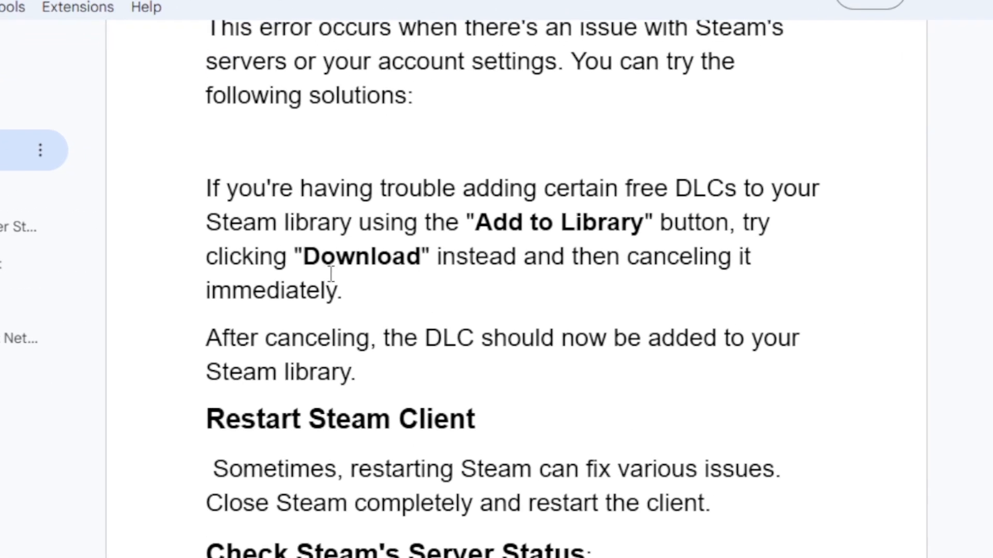
{"action": "mouse_move", "coordinate": [604, 189]}
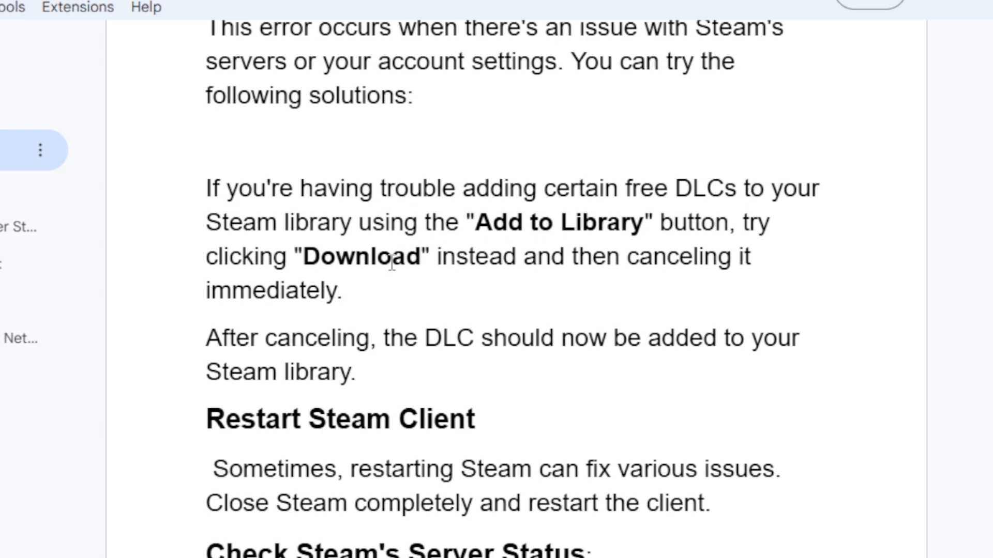
{"action": "mouse_move", "coordinate": [671, 267]}
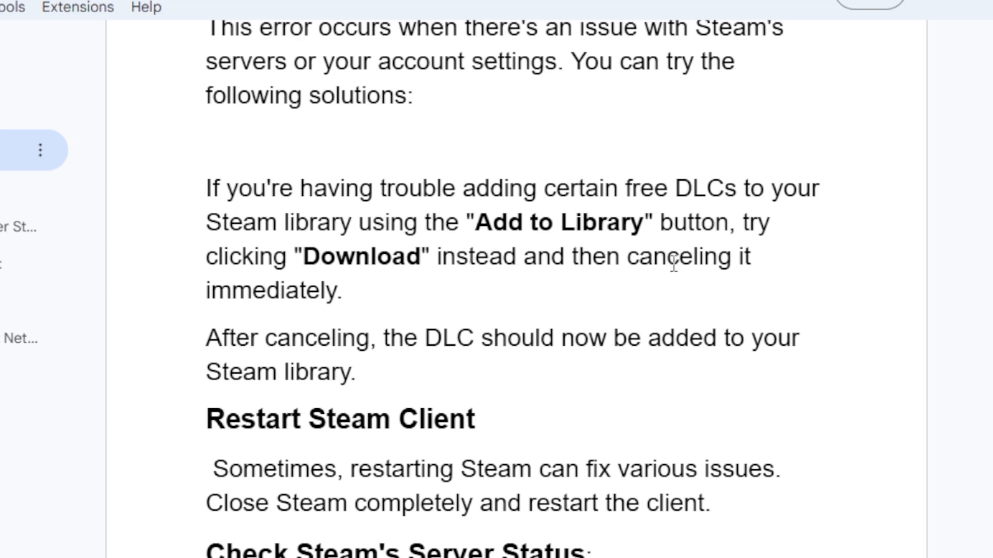
{"action": "mouse_move", "coordinate": [400, 346]}
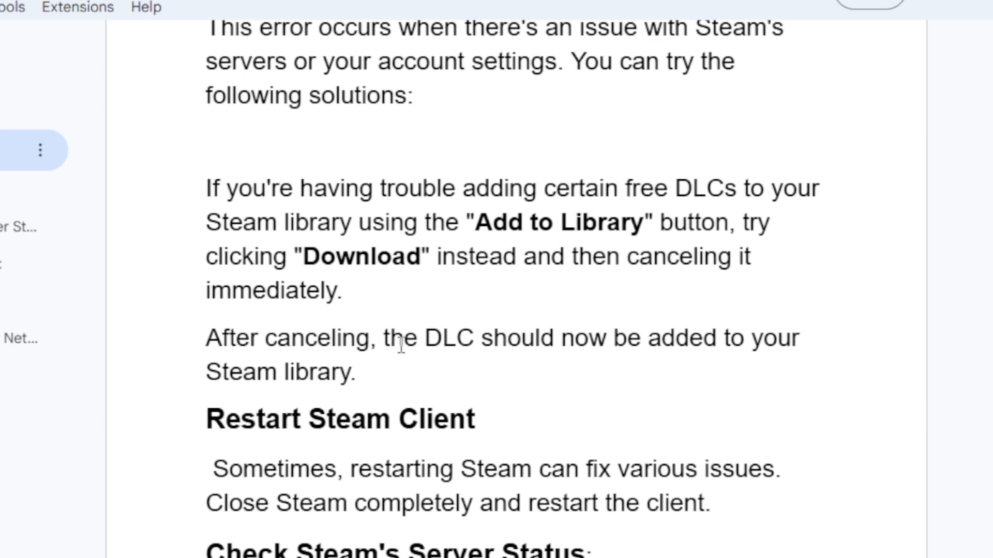
{"action": "mouse_move", "coordinate": [954, 269]}
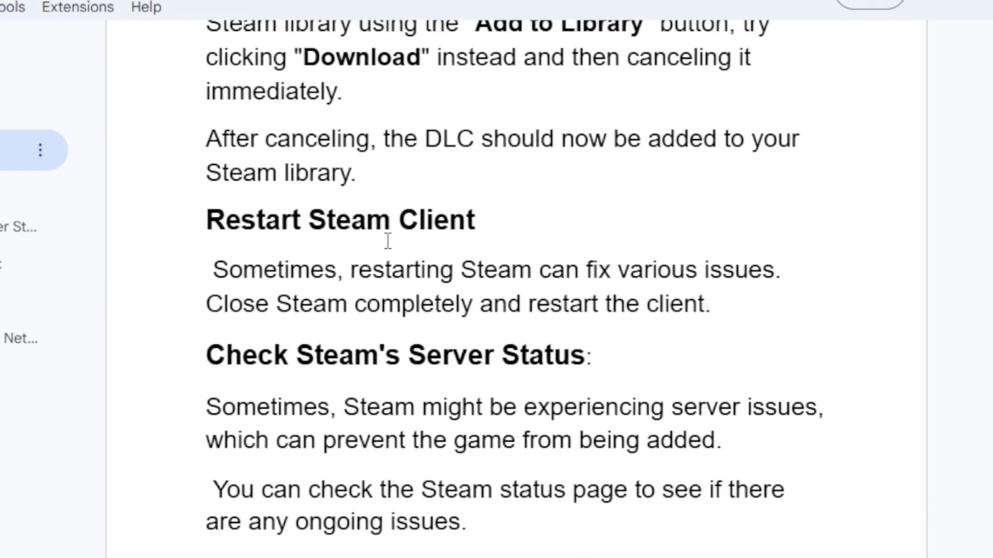
{"action": "mouse_move", "coordinate": [603, 273]}
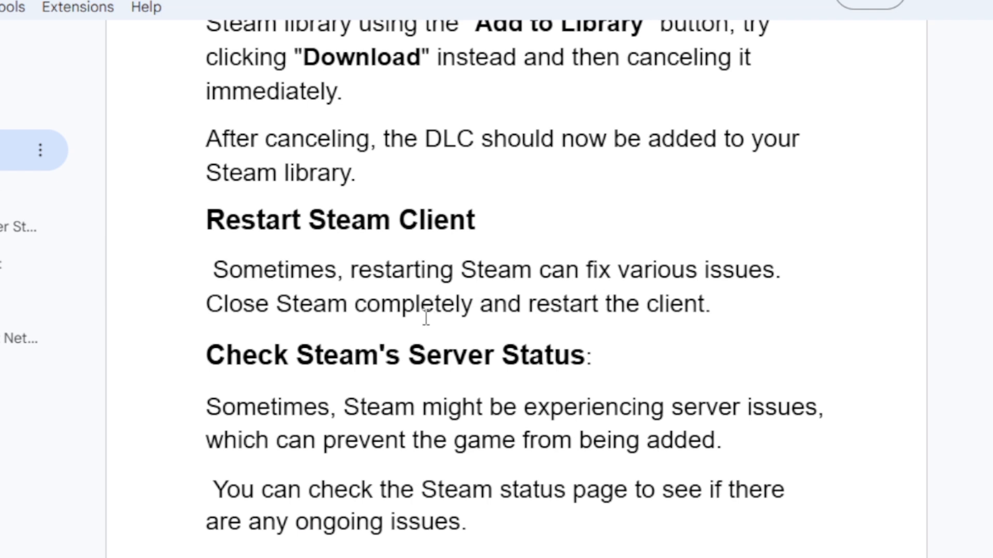
{"action": "mouse_move", "coordinate": [890, 251]}
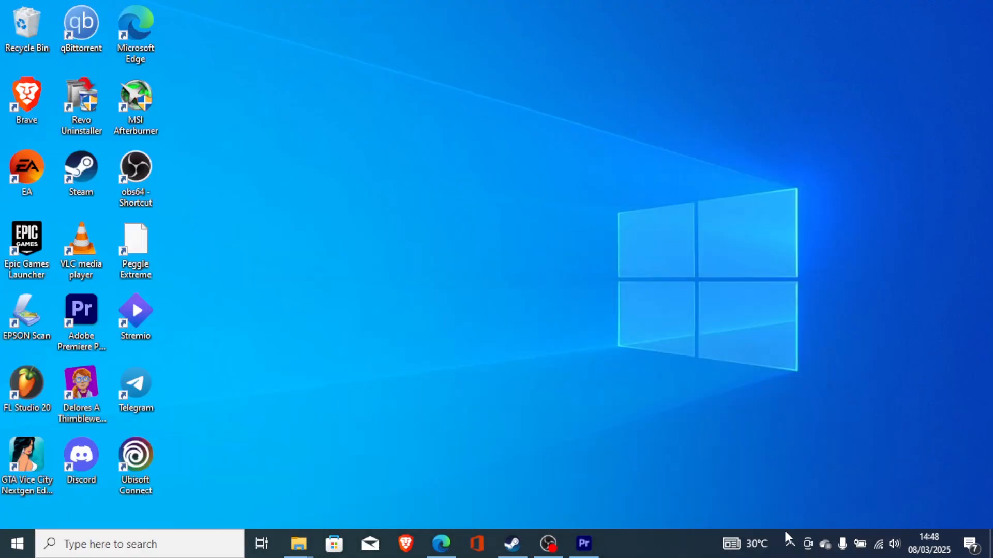
{"action": "left_click", "coordinate": [792, 542]}
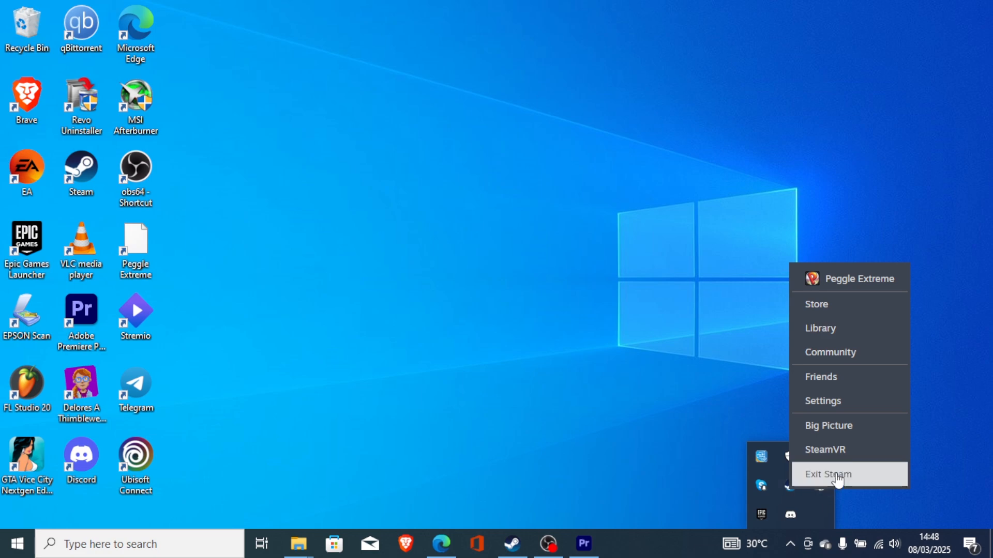
{"action": "mouse_move", "coordinate": [574, 345]}
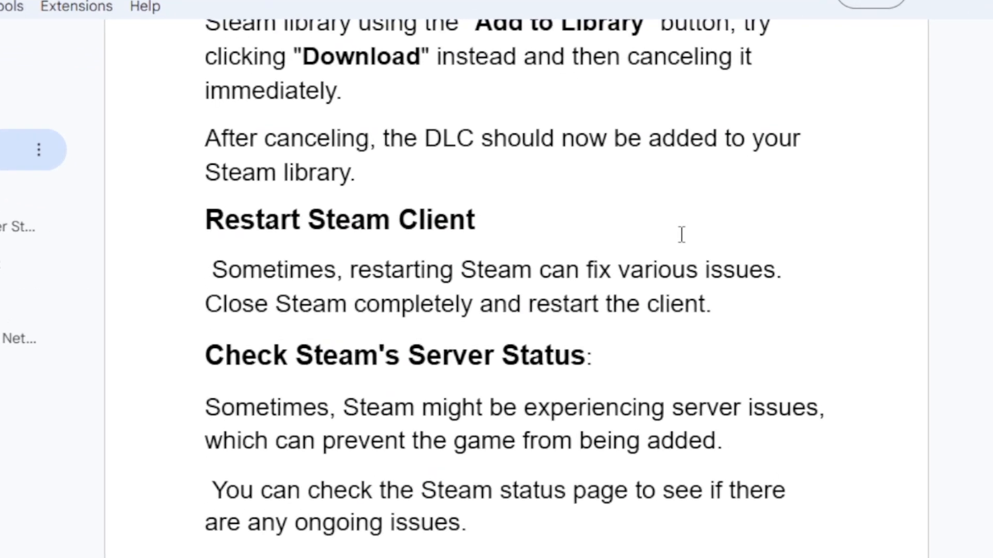
{"action": "scroll", "scroll_direction": "down", "scroll_amount": 3}
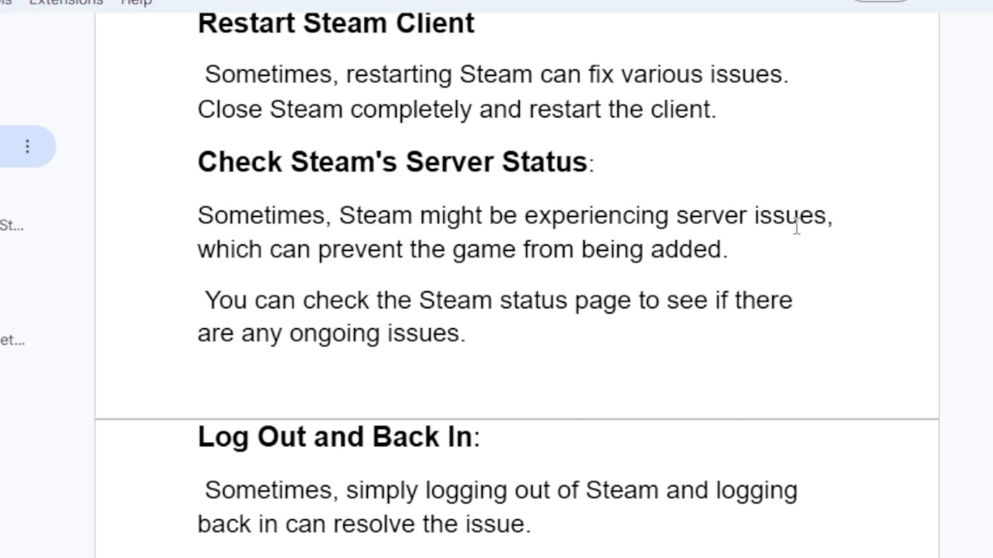
{"action": "mouse_move", "coordinate": [491, 273]}
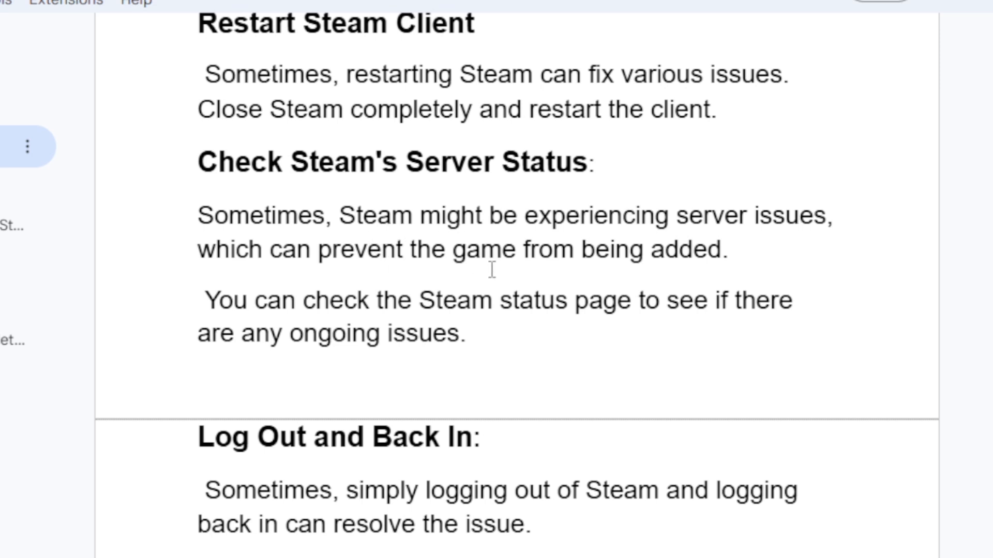
{"action": "mouse_move", "coordinate": [431, 314]}
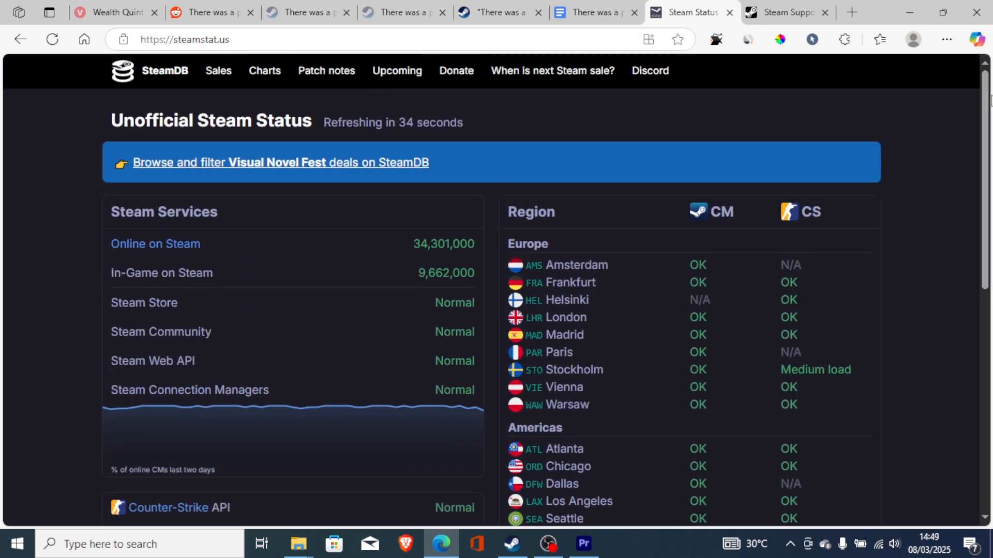
{"action": "left_click", "coordinate": [597, 11]}
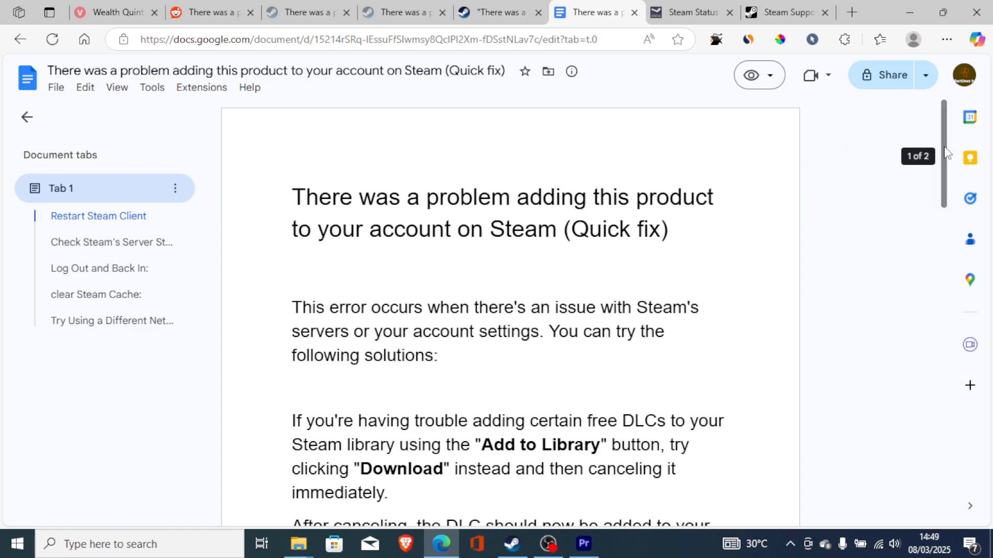
{"action": "scroll", "scroll_direction": "down", "scroll_amount": 3}
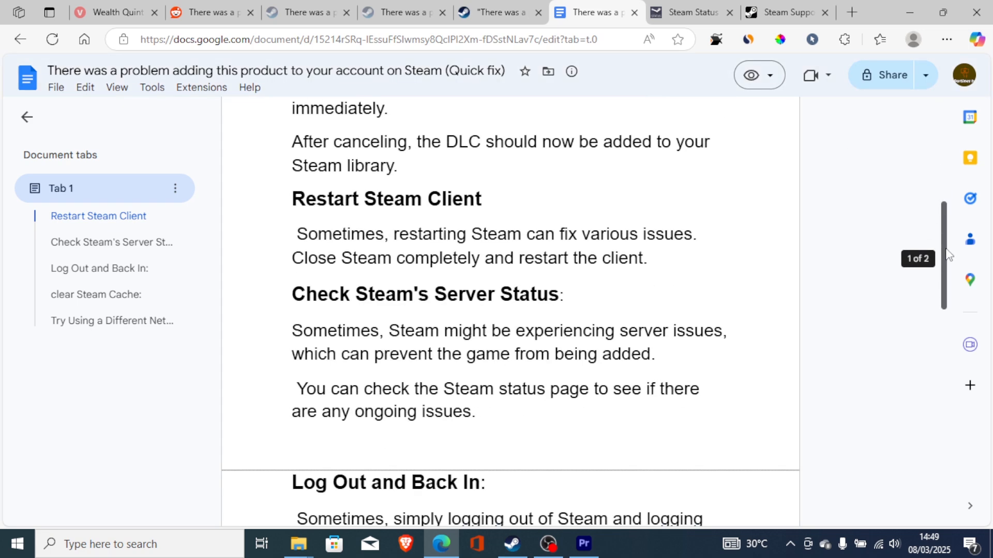
{"action": "scroll", "scroll_direction": "down", "scroll_amount": 3}
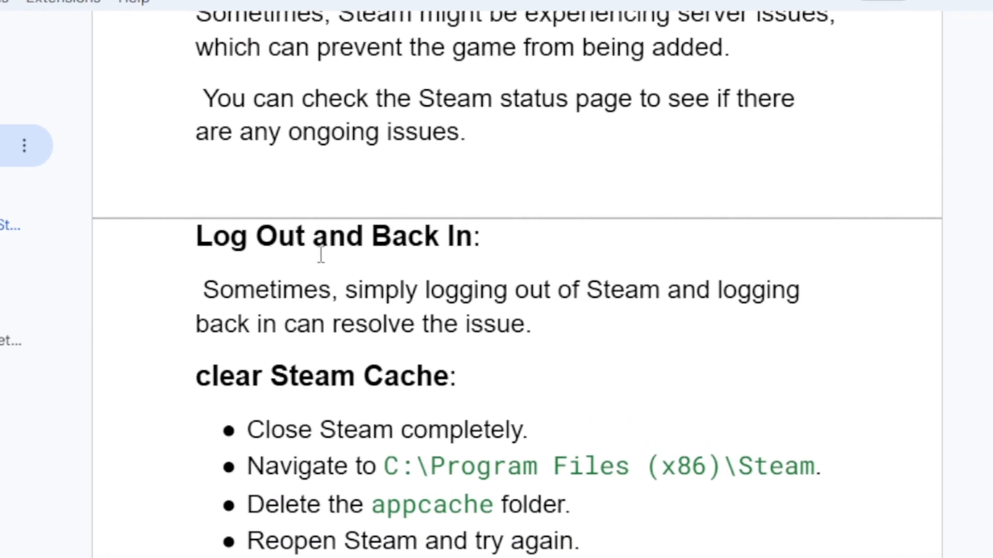
{"action": "mouse_move", "coordinate": [445, 246]}
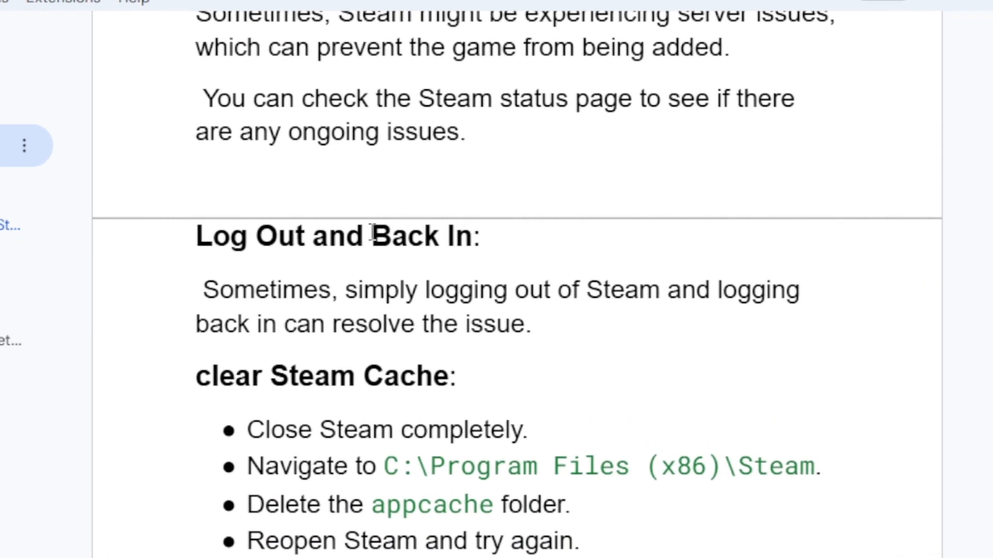
{"action": "mouse_move", "coordinate": [389, 299]}
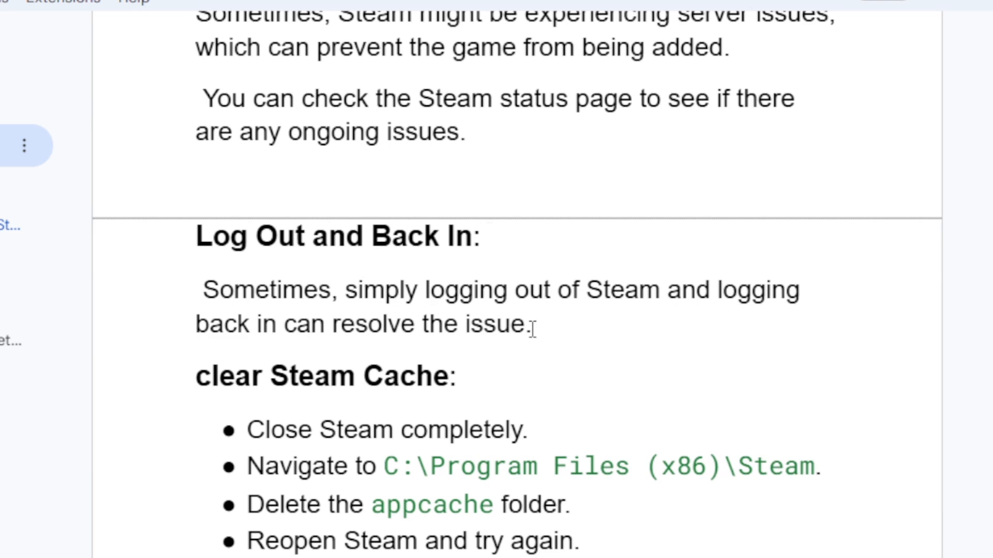
{"action": "mouse_move", "coordinate": [441, 367]}
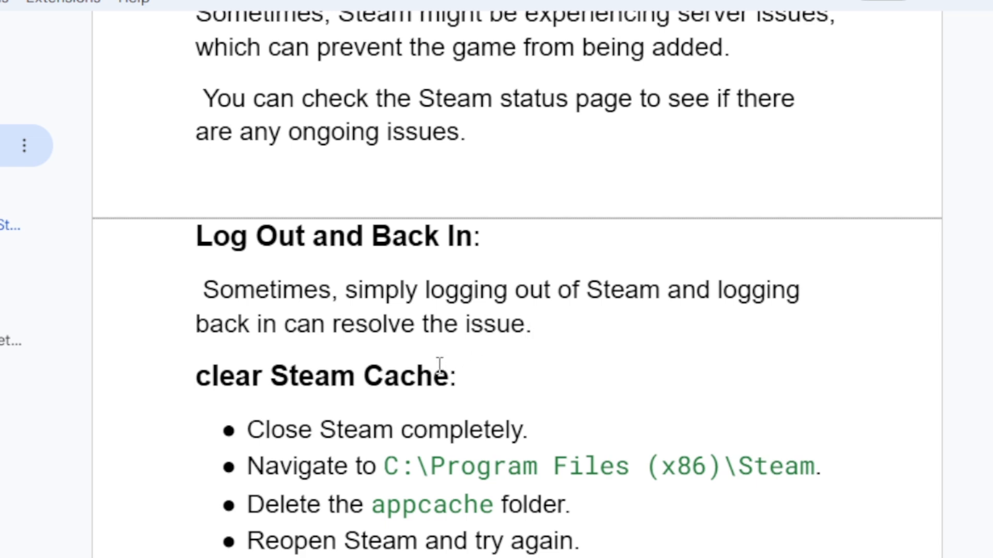
{"action": "mouse_move", "coordinate": [538, 435]}
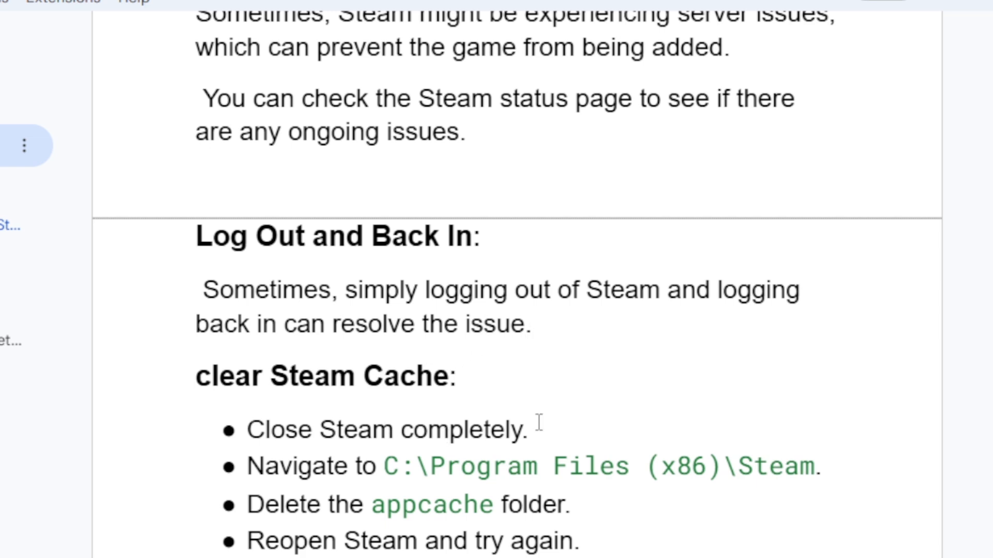
{"action": "mouse_move", "coordinate": [774, 478]}
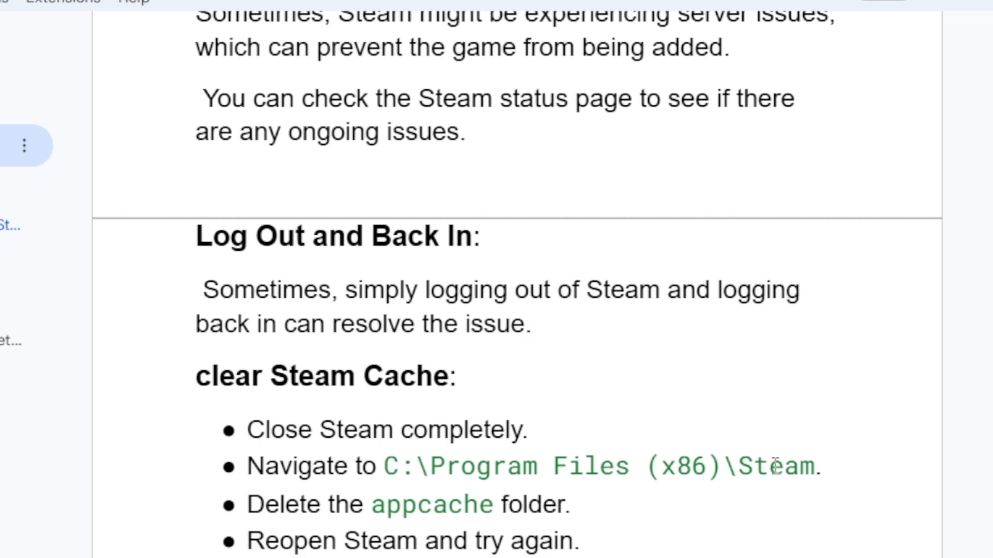
{"action": "mouse_move", "coordinate": [463, 506]}
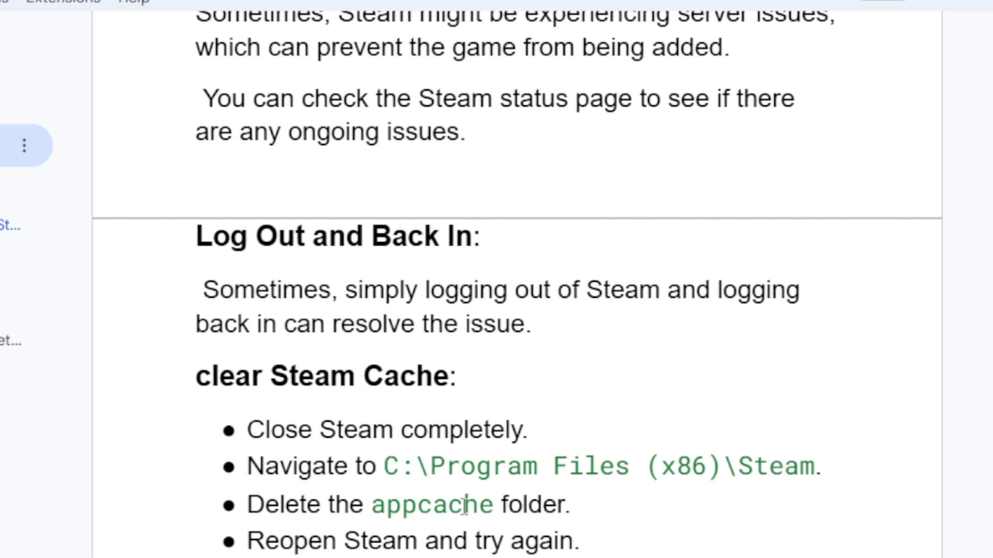
{"action": "mouse_move", "coordinate": [443, 531]}
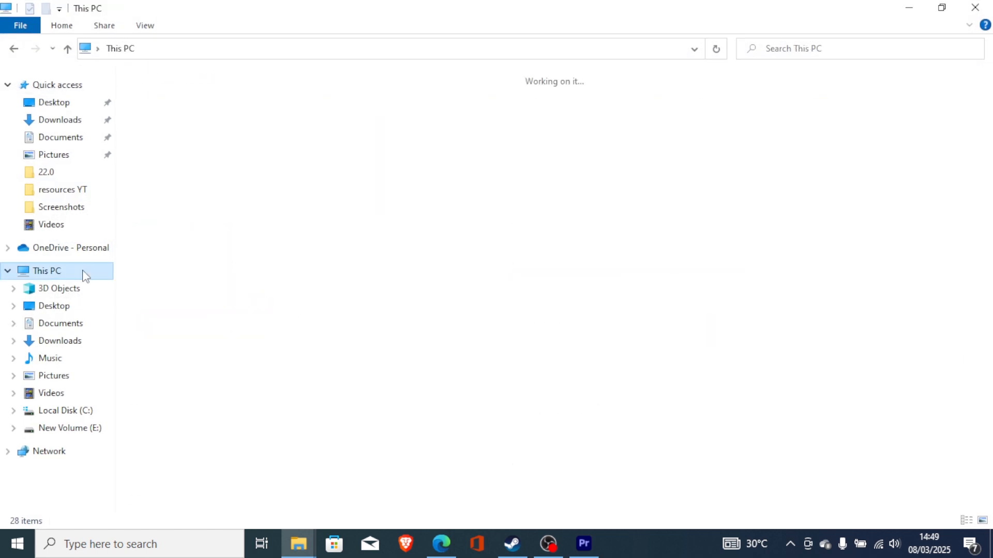
Step: Browse Local Disk (C:) > Program Files (x86) > Steam and select the appcache folder
{"action": "double_click", "coordinate": [62, 411]}
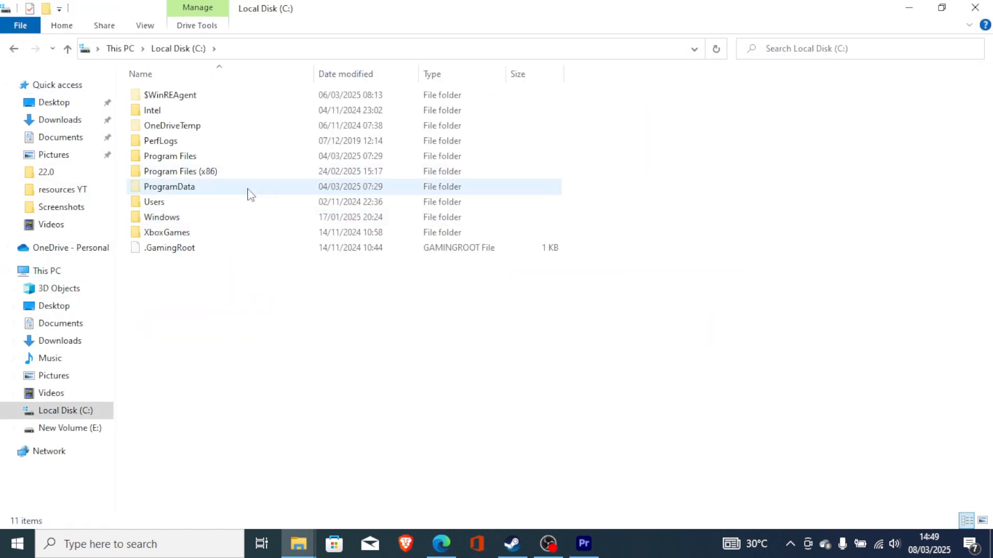
{"action": "double_click", "coordinate": [171, 171]}
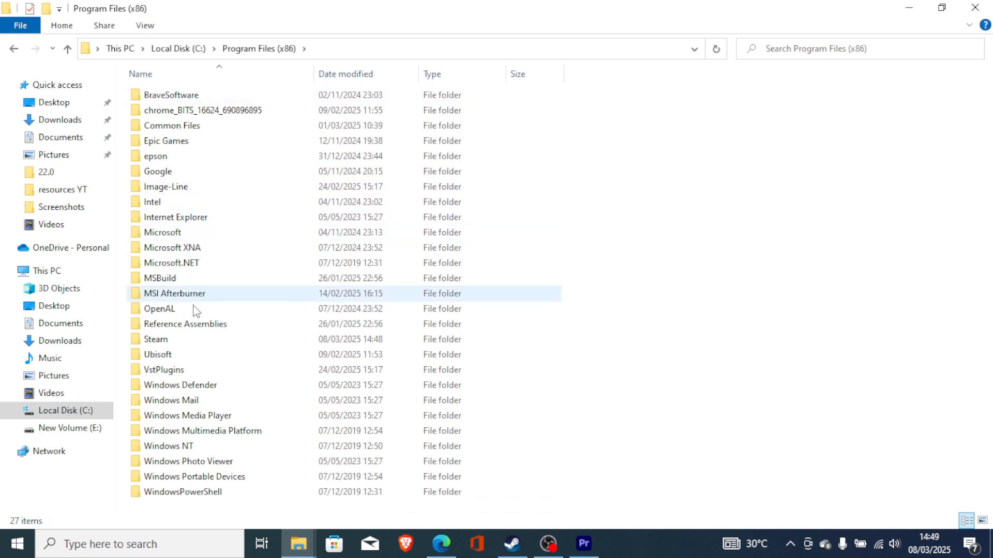
{"action": "double_click", "coordinate": [149, 340]}
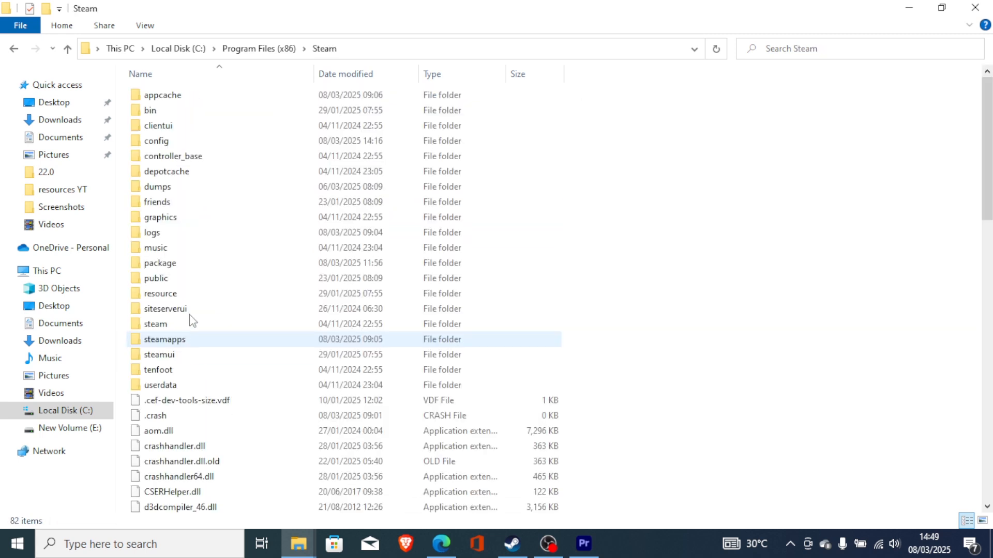
{"action": "left_click", "coordinate": [162, 95]}
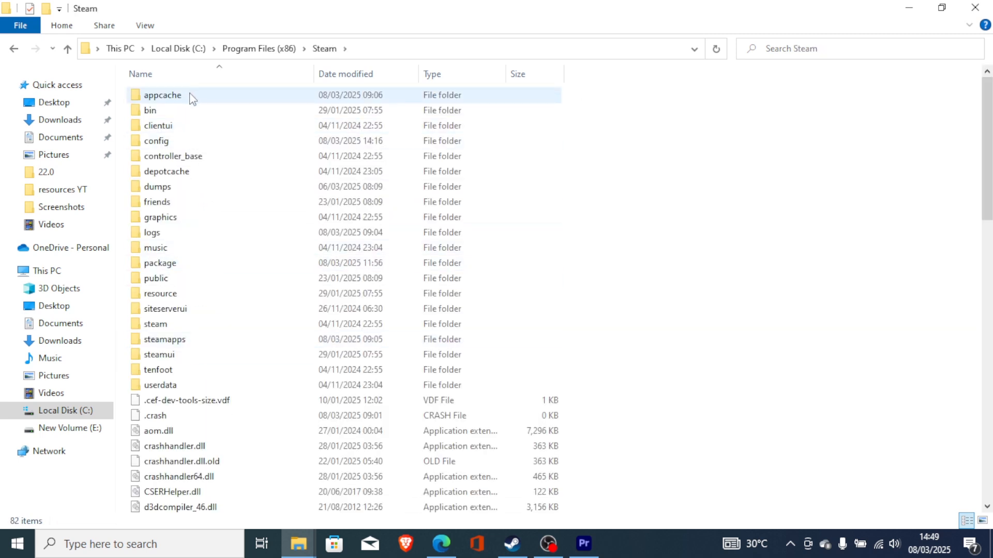
Step: Switch back to the Google Docs guide in Edge via the taskbar
{"action": "left_click", "coordinate": [440, 544]}
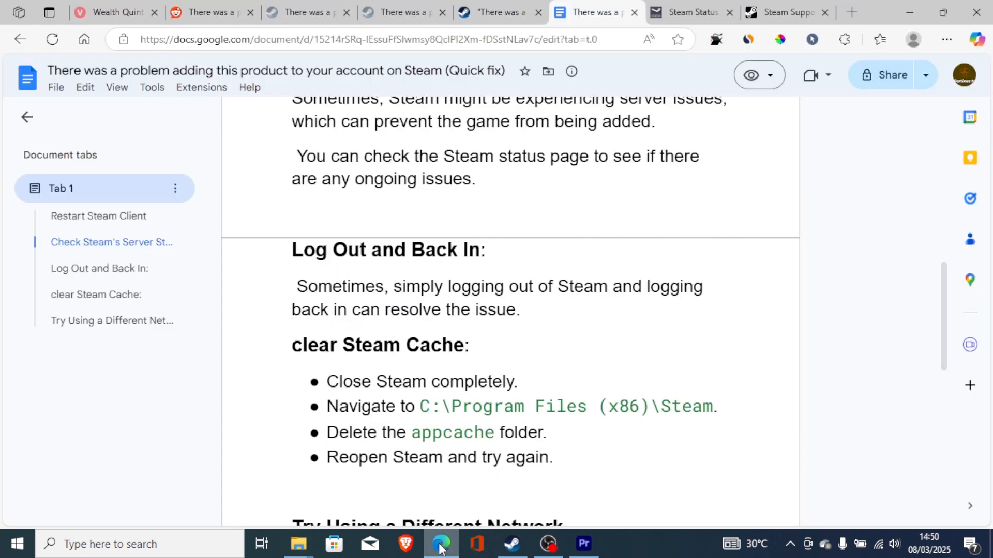
{"action": "mouse_move", "coordinate": [943, 319]}
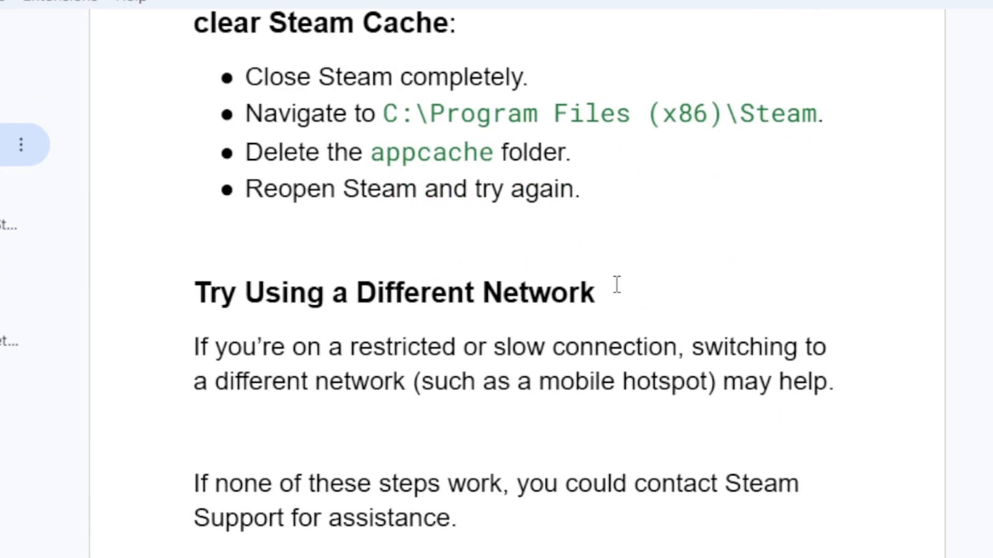
{"action": "mouse_move", "coordinate": [412, 354]}
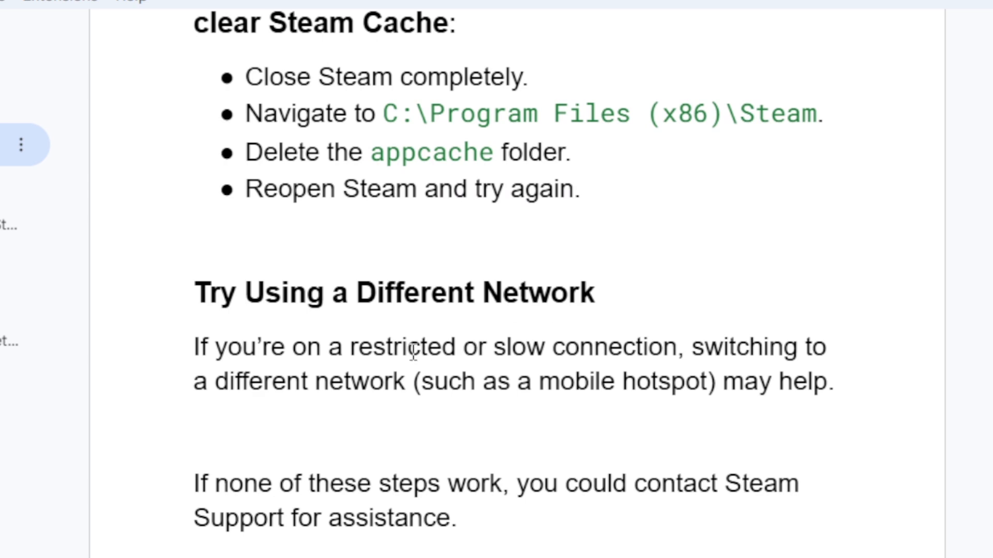
{"action": "mouse_move", "coordinate": [391, 379]}
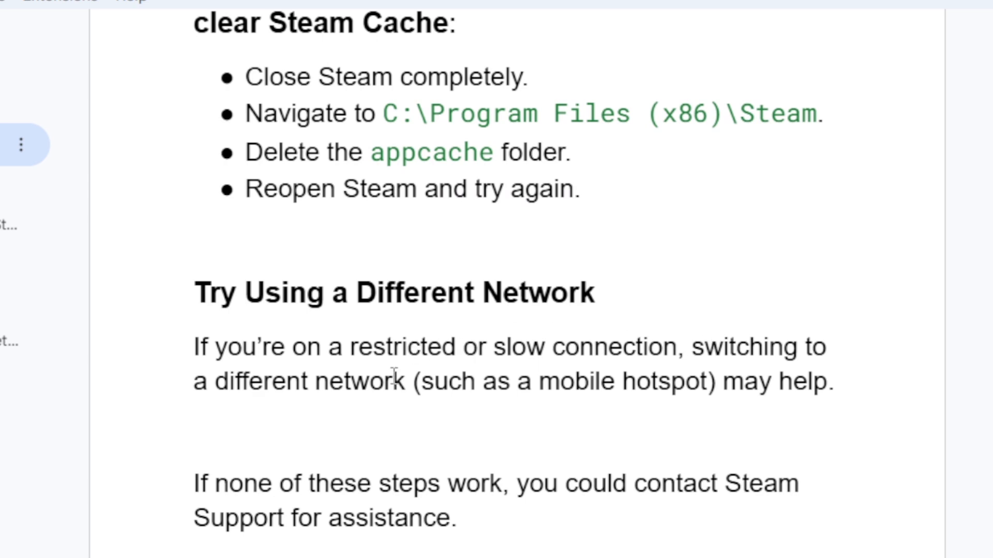
{"action": "mouse_move", "coordinate": [587, 394]}
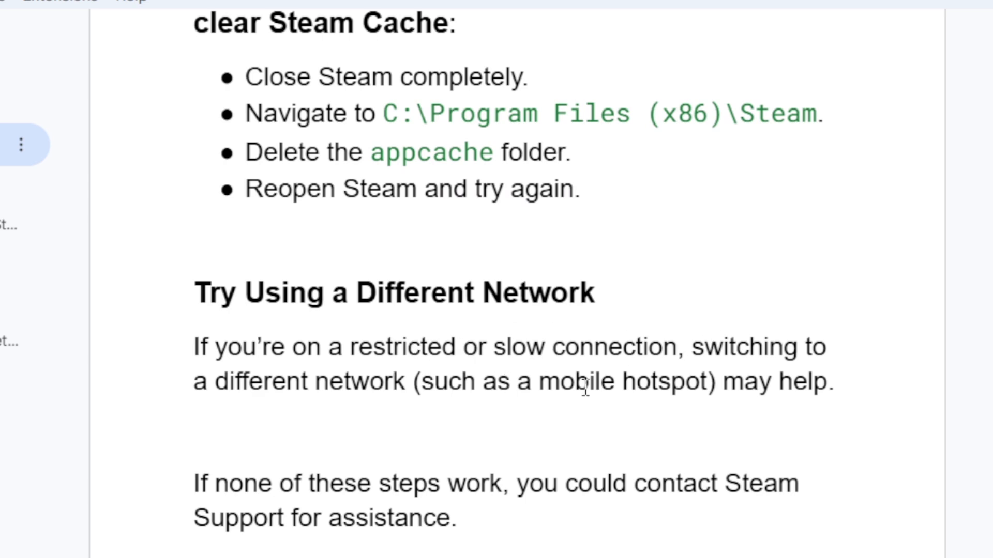
{"action": "mouse_move", "coordinate": [372, 490]}
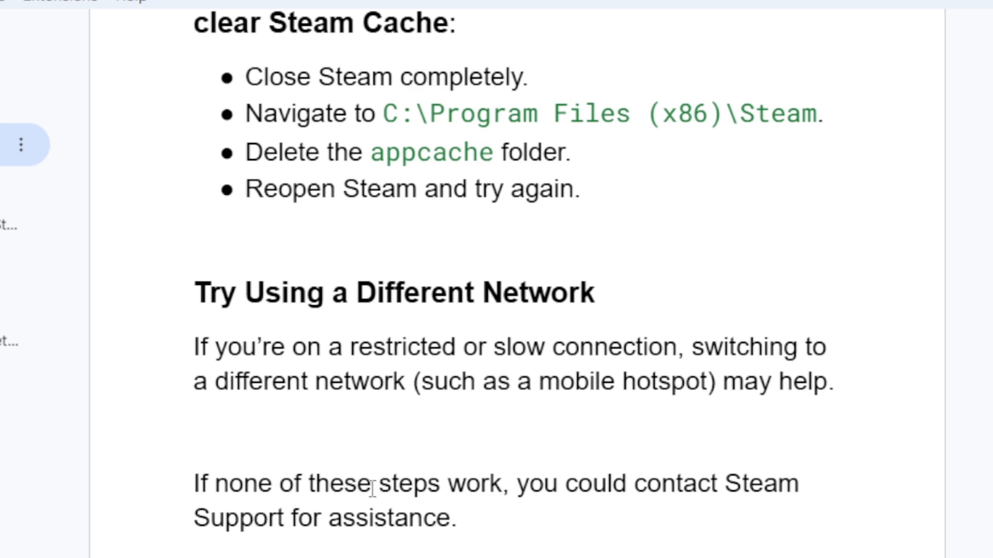
{"action": "mouse_move", "coordinate": [446, 501]}
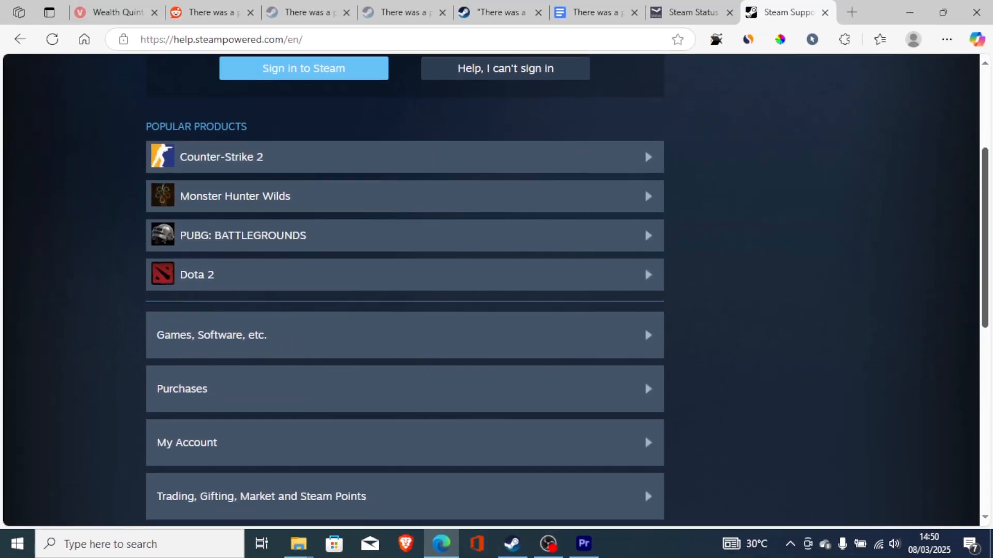
Step: Scroll the Steam Support page to the top, then return to the guide's tab
{"action": "scroll", "scroll_direction": "up", "scroll_amount": 3}
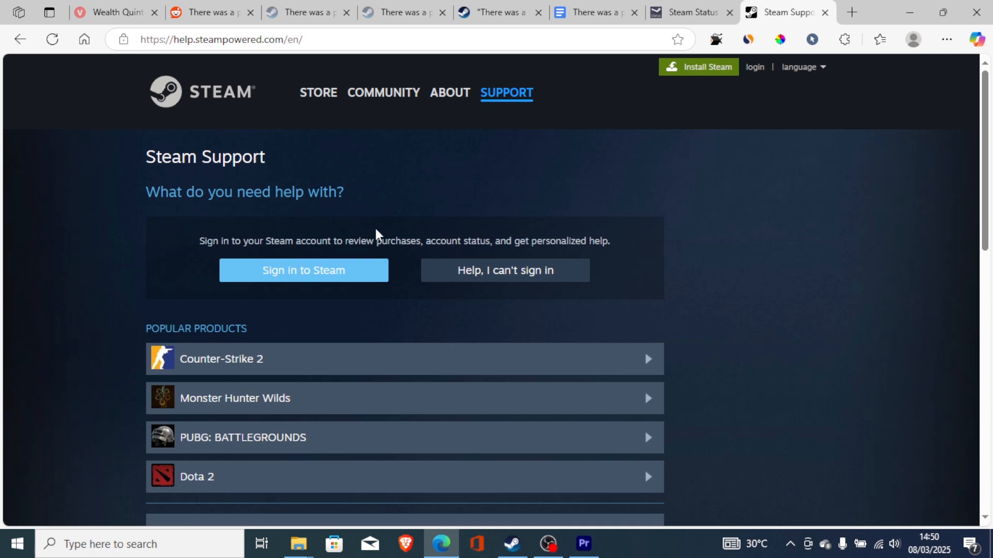
{"action": "mouse_move", "coordinate": [674, 10]}
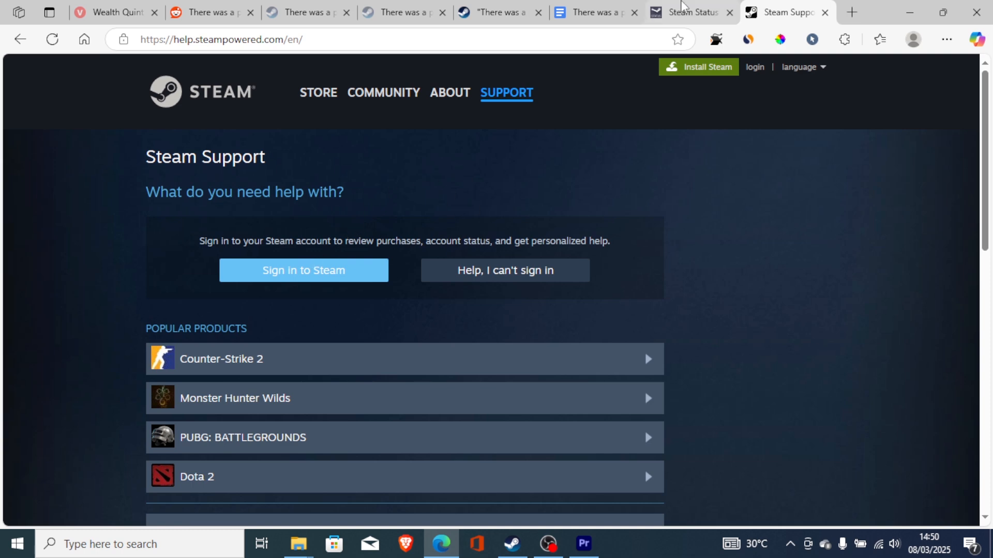
{"action": "left_click", "coordinate": [597, 12]}
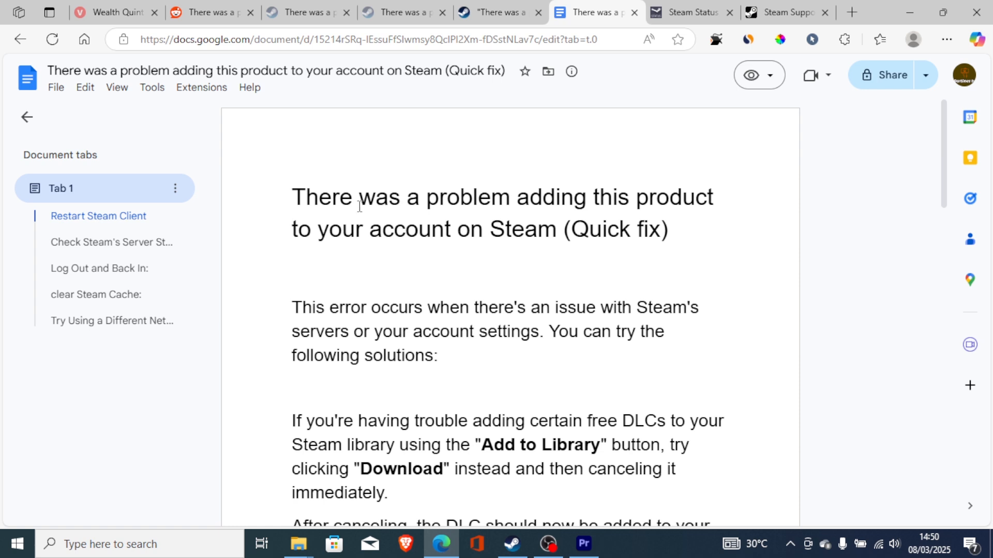
{"action": "mouse_move", "coordinate": [478, 219]}
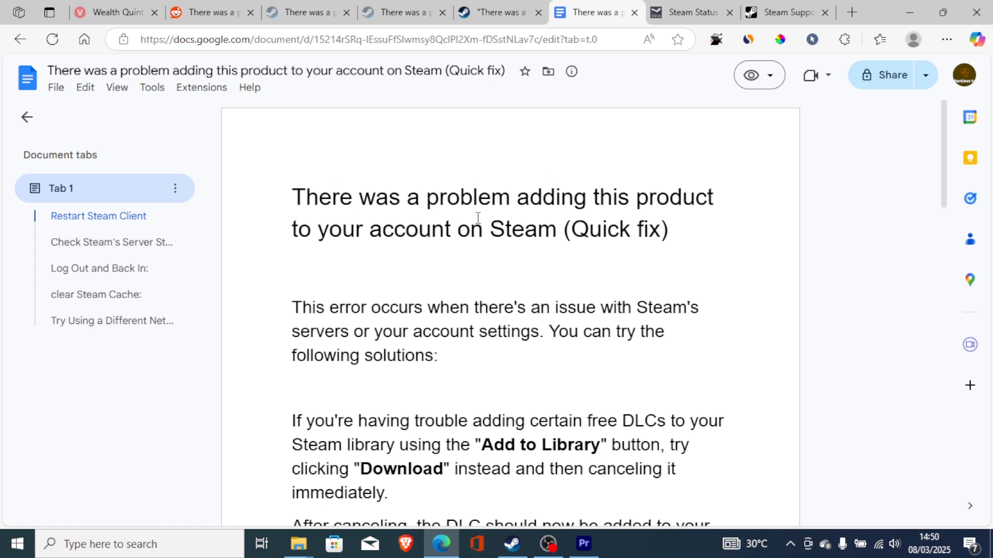